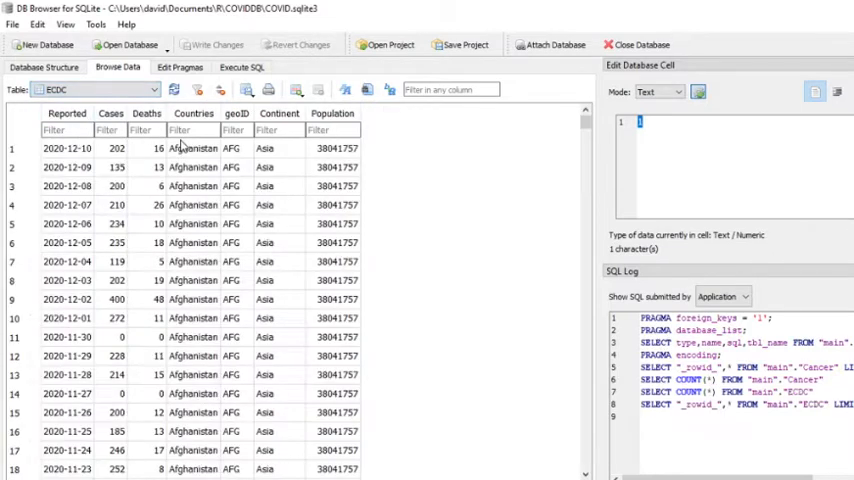
- Filter the ECDC table's Countries column to Finland
type("Finland")
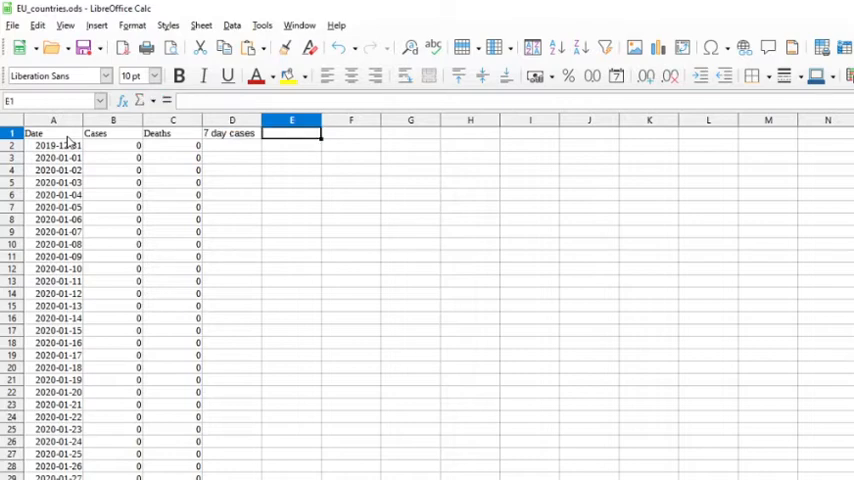
- Add the '7 day deaths' heading in E1 beside '7 day cases'
type("7 day d")
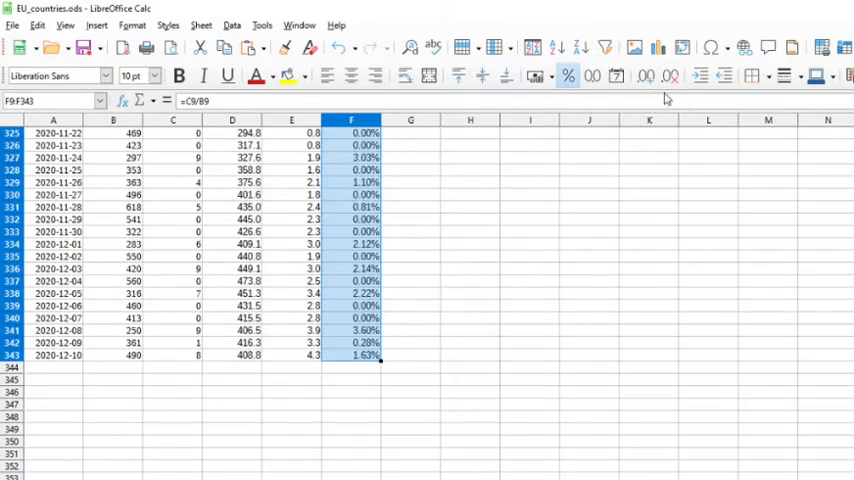
- Format the column F deaths-to-cases ratios as percentages
left_click(132, 24)
type("Mo")
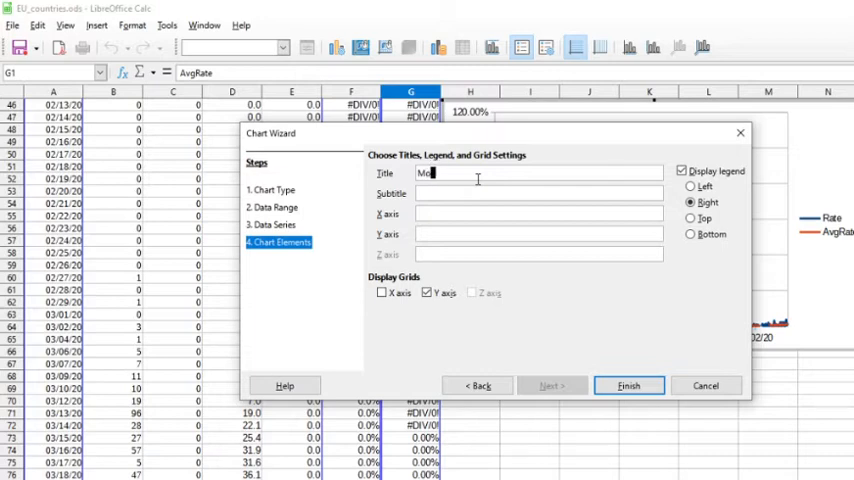
- Finish the Chart Wizard so the new line chart is inserted beside the data
left_click(628, 386)
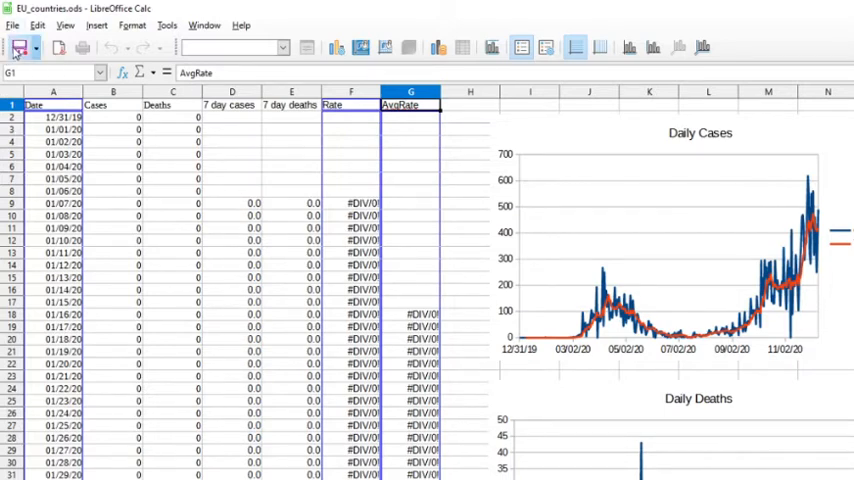
scroll("down", 3)
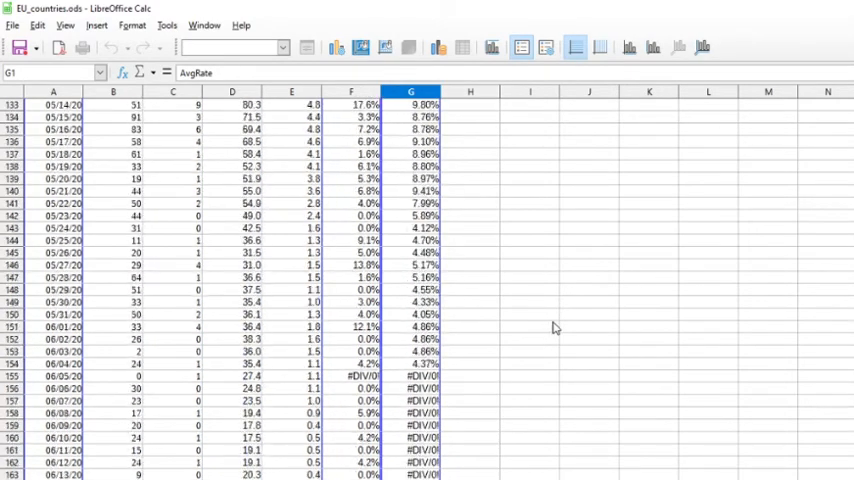